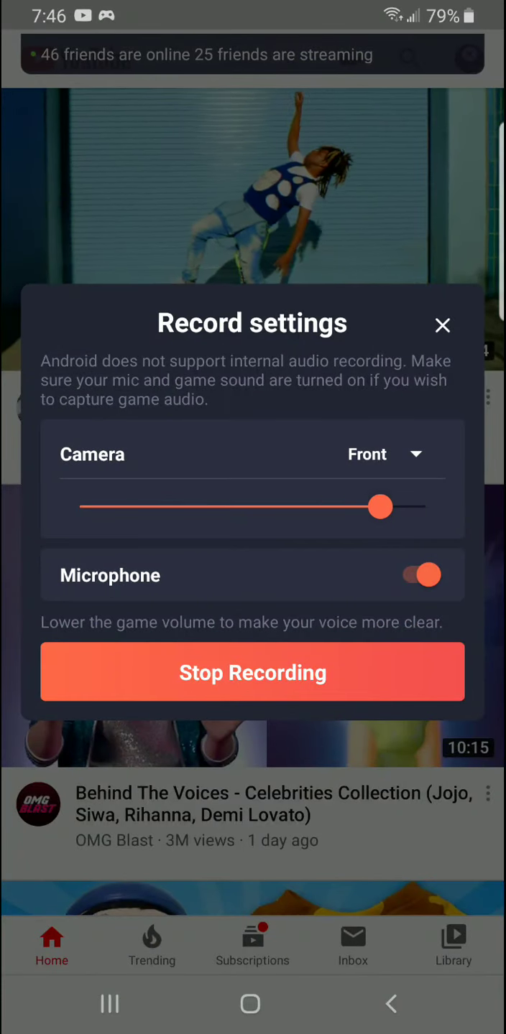
# Enlarge the Omlet front-camera facecam to maximum and dismiss the record settings panel
pyautogui.moveTo(380, 506); pyautogui.dragTo(425, 505)
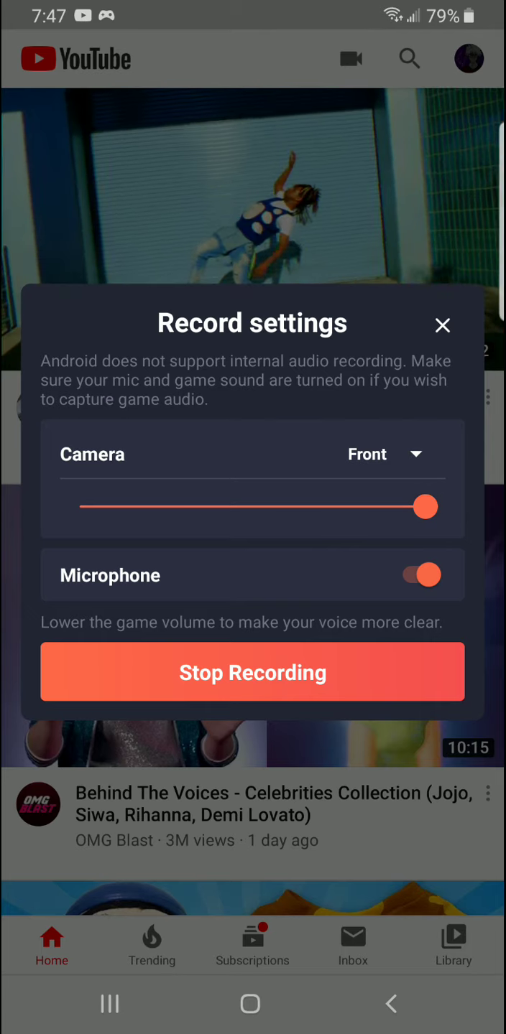
pyautogui.click(443, 325)
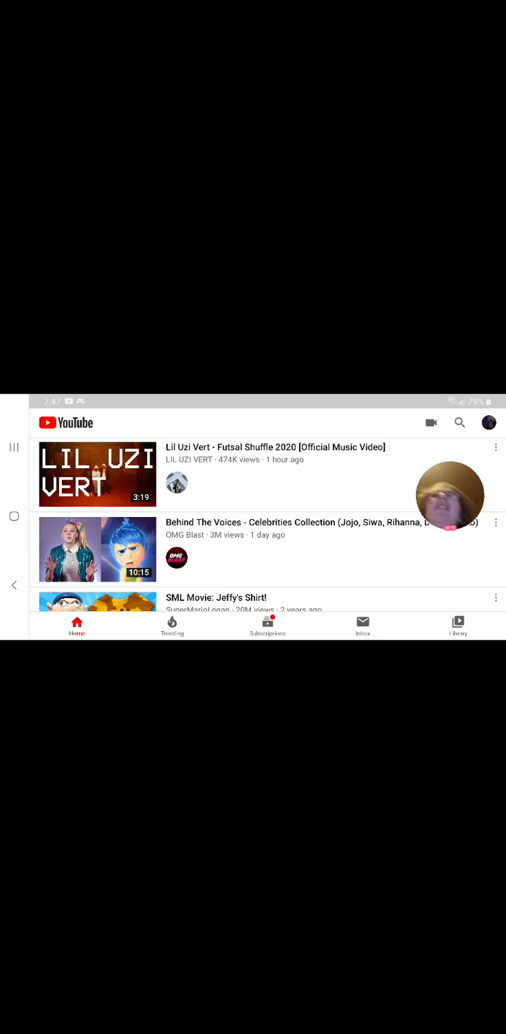
# Search YouTube for 'try not to laugh emo edition' from the search history suggestion
pyautogui.click(460, 423)
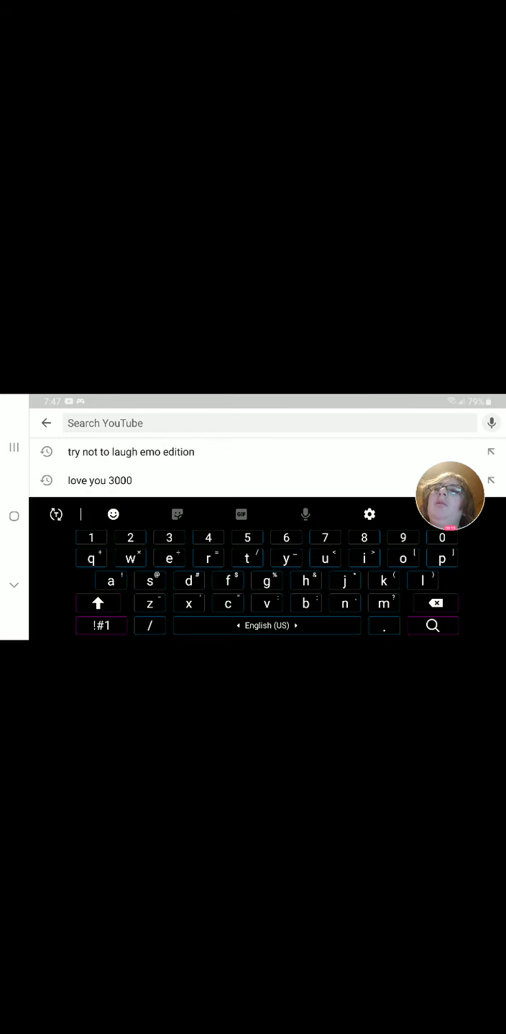
pyautogui.click(131, 451)
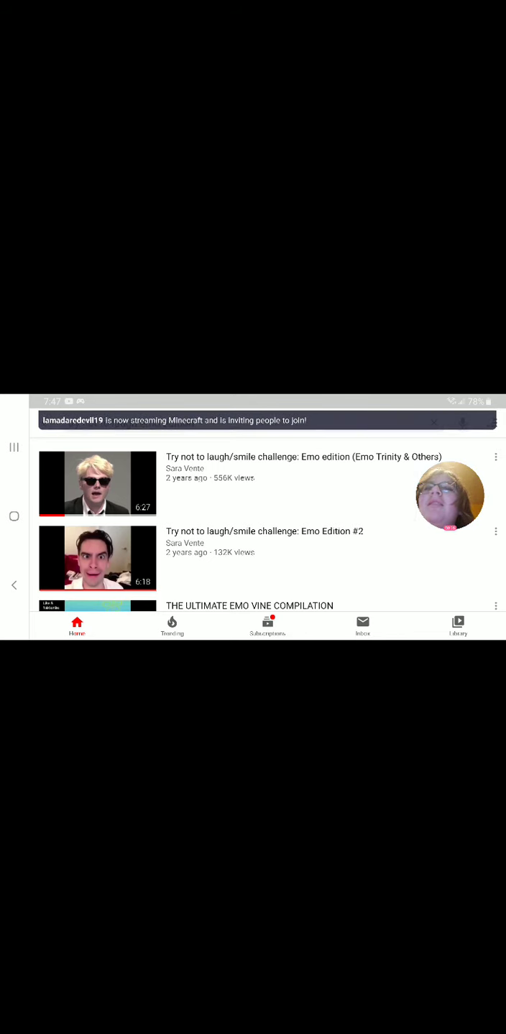
# Play the first result, 'Try not to laugh/smile challenge: Emo edition (Emo Trinity & Others)'
pyautogui.click(97, 482)
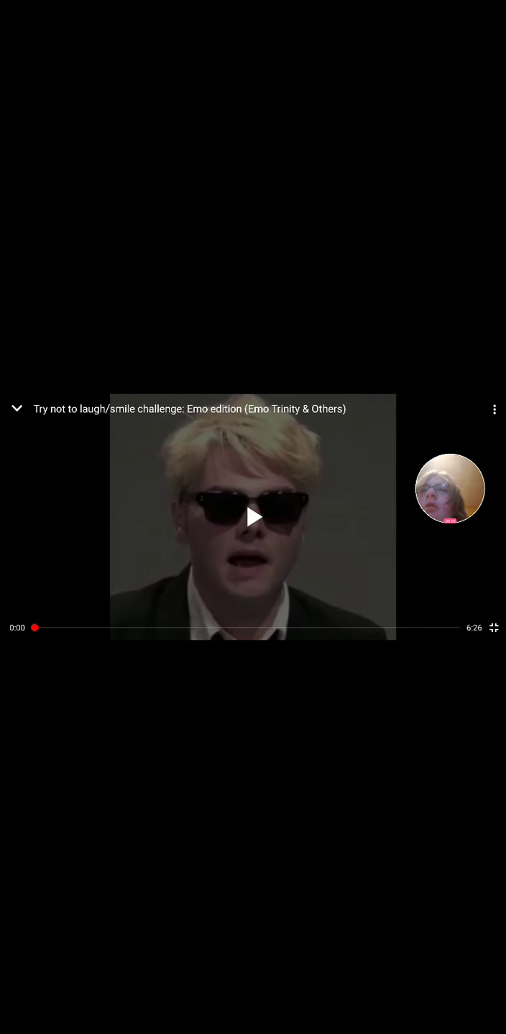